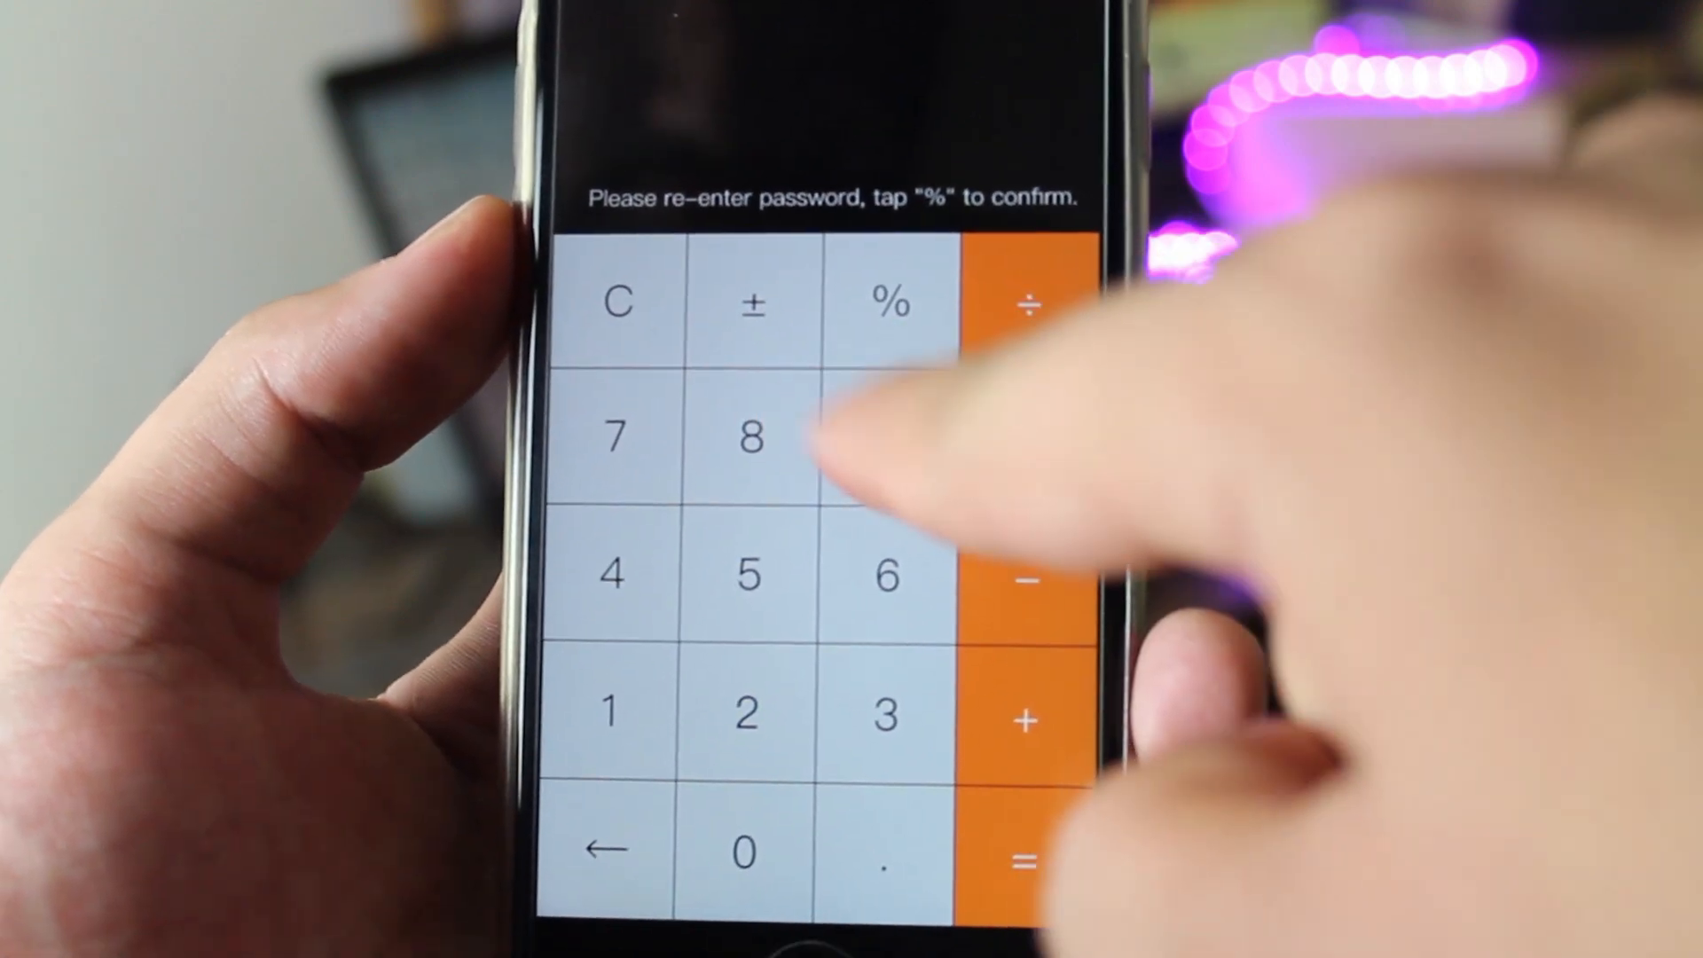
Step: Confirm the re-entered calculator password with %, opening the empty Photos album
left_click(890, 301)
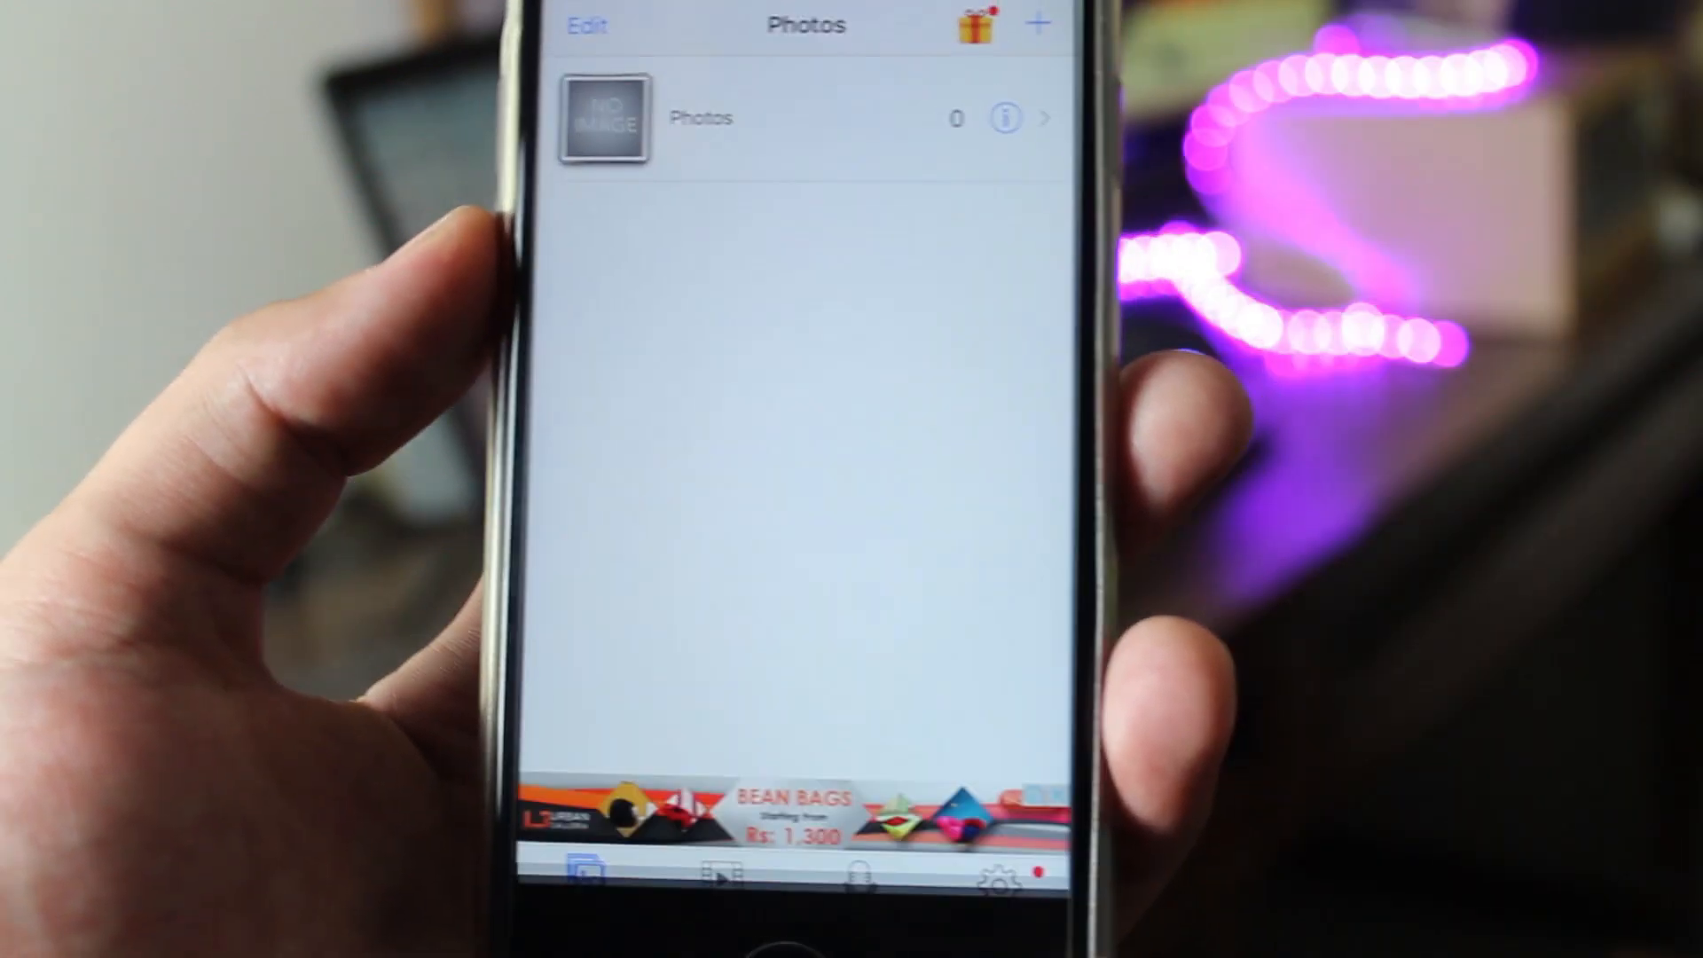